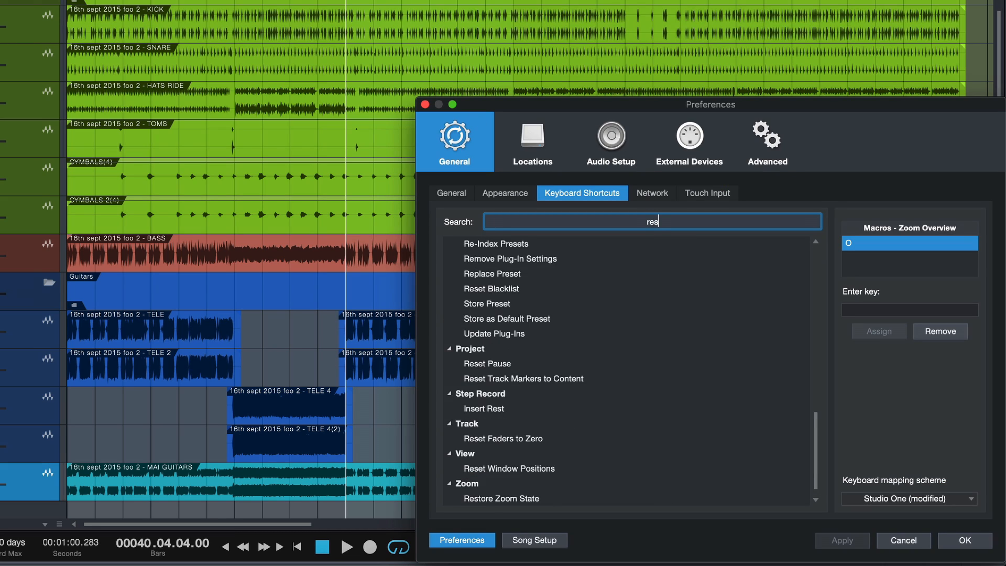
# Step: Filter the keyboard shortcuts list by 'reset win' to isolate Reset Window Positions
pyautogui.write('reset win')
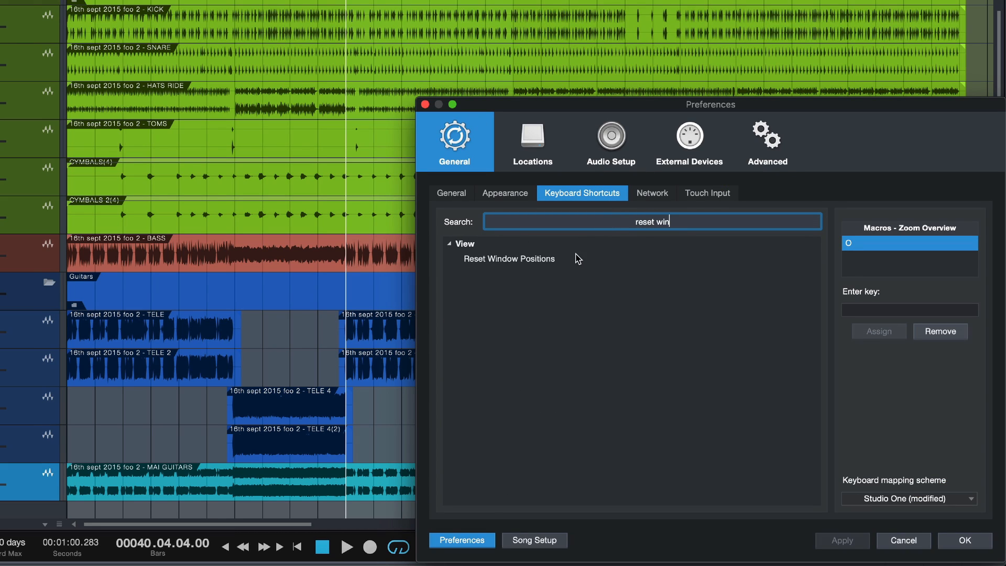
# Step: Assign the Return key to Reset Window Positions and confirm the preferences with OK
pyautogui.click(509, 258)
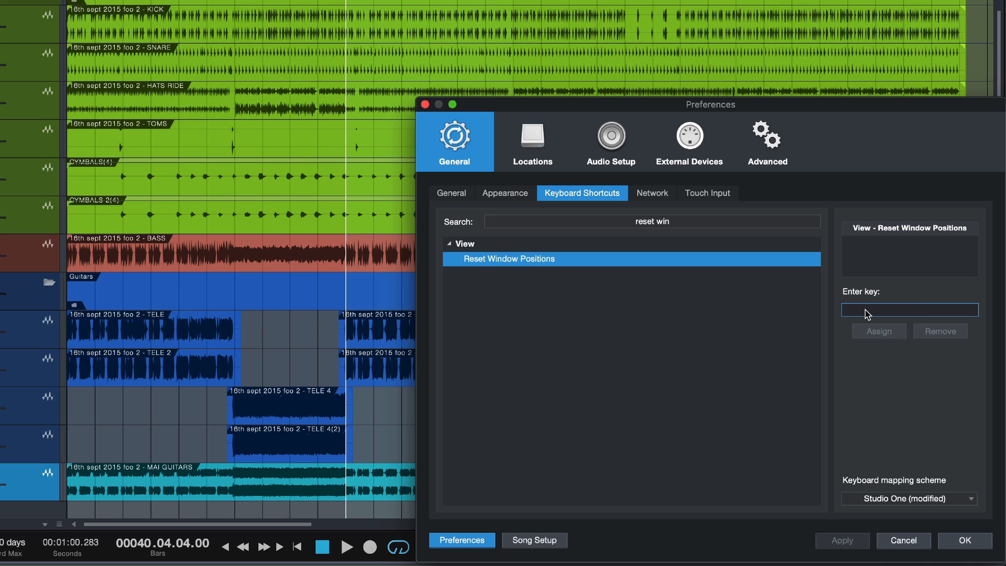
pyautogui.click(878, 331)
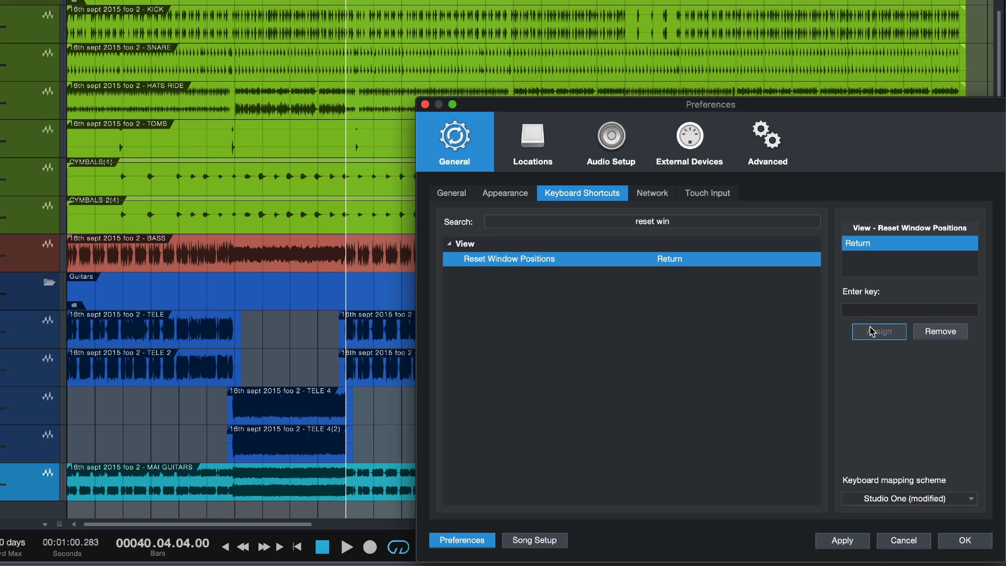
pyautogui.moveTo(963, 540)
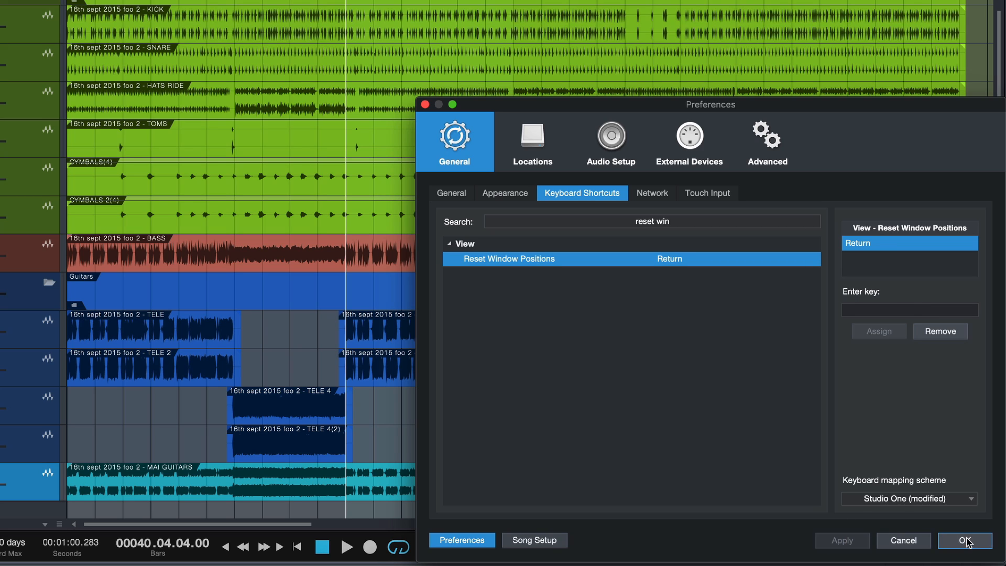
pyautogui.click(964, 540)
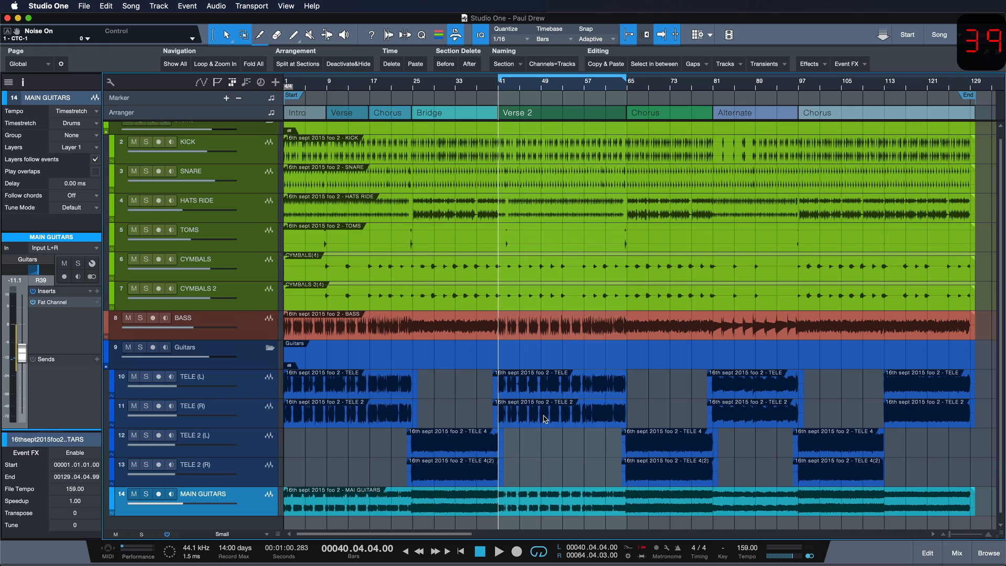